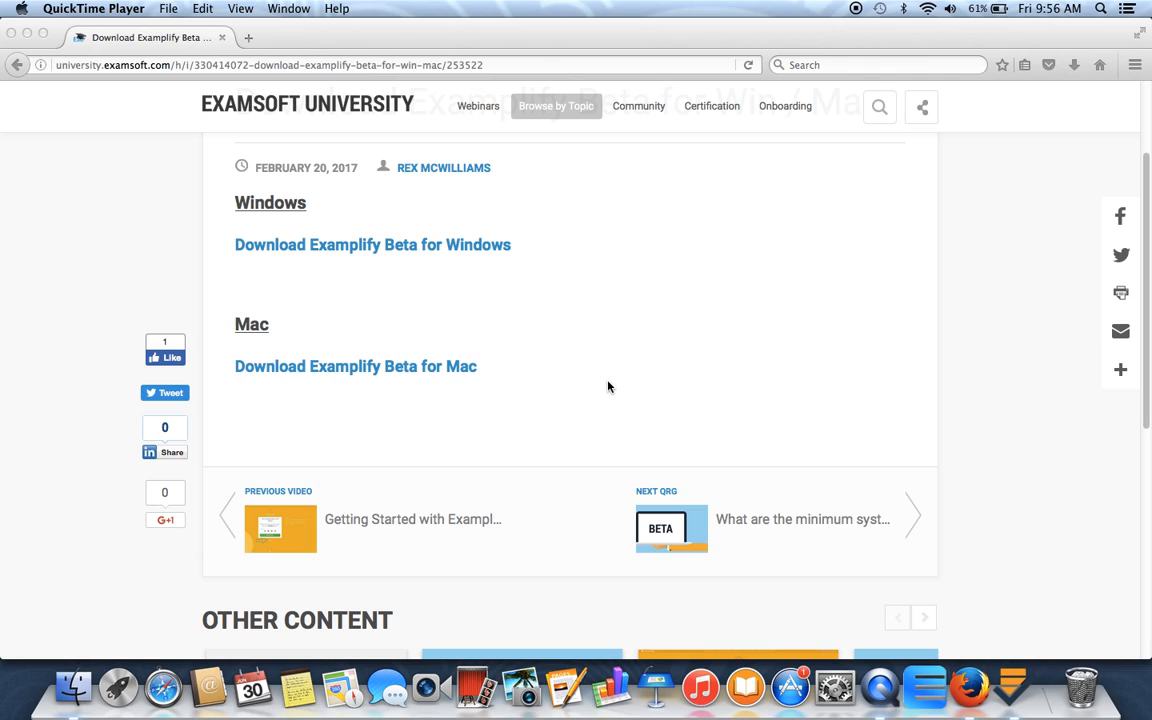
{"action": "mouse_move", "coordinate": [298, 277]}
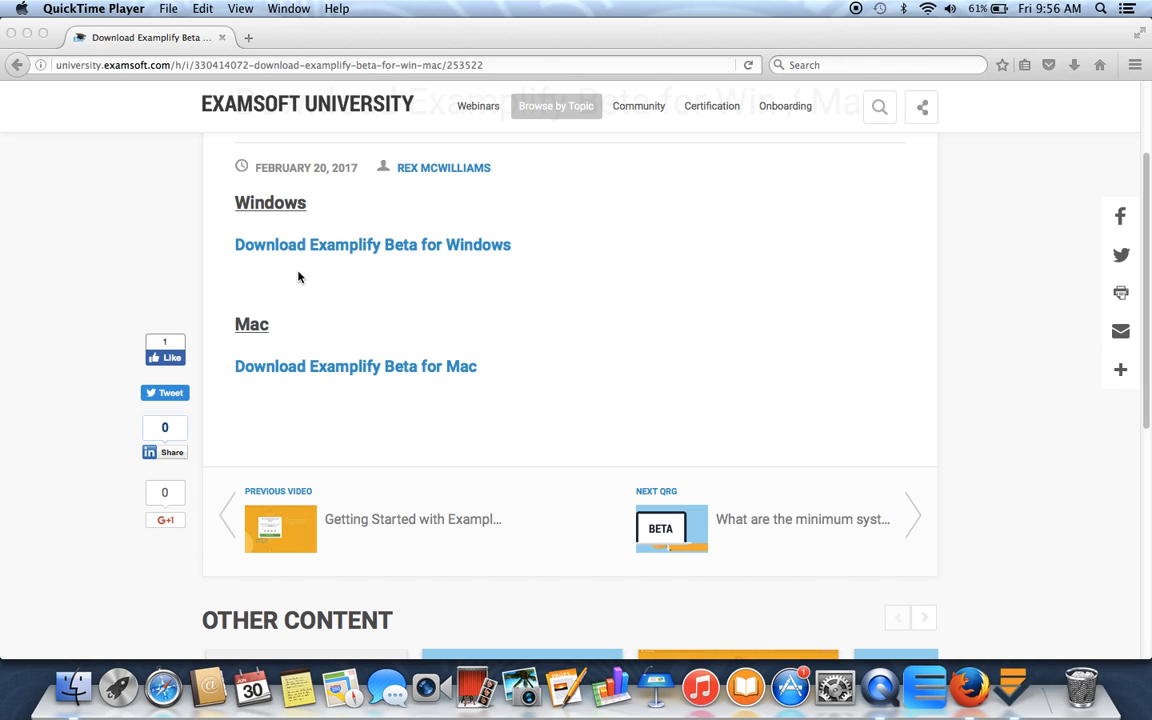
{"action": "mouse_move", "coordinate": [275, 210]}
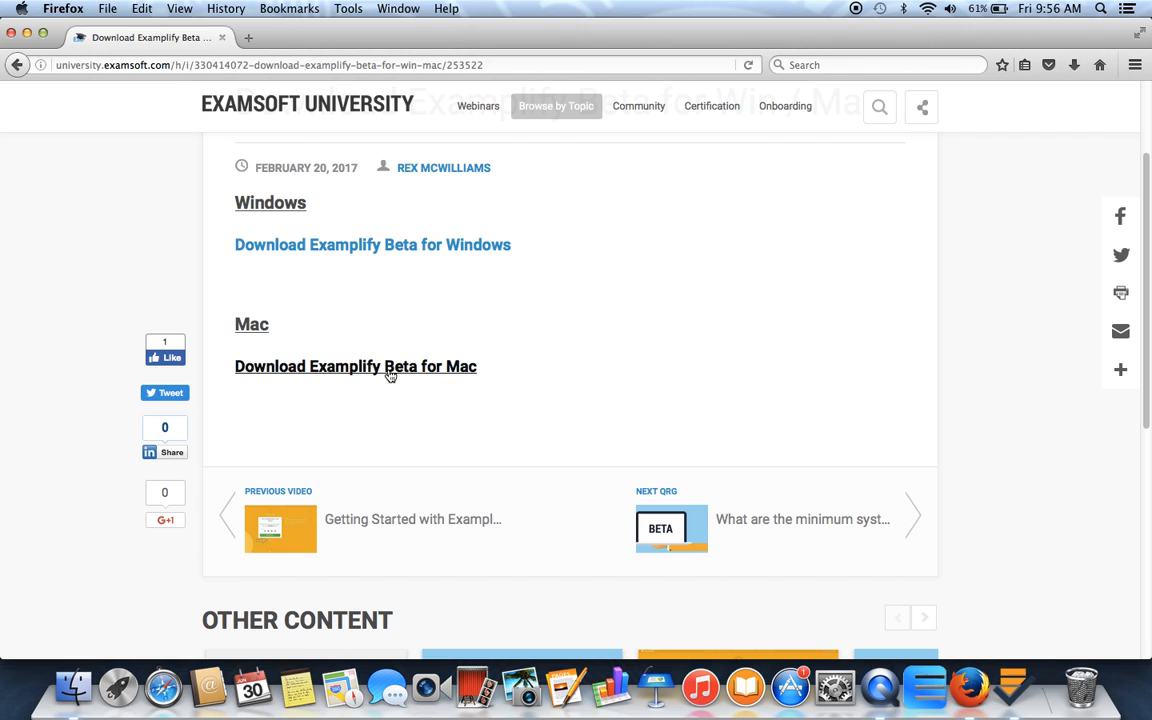
Step: Save the Examplify Beta installer for Mac in Firefox, then launch Examplify from the Dock
{"action": "left_click", "coordinate": [355, 366]}
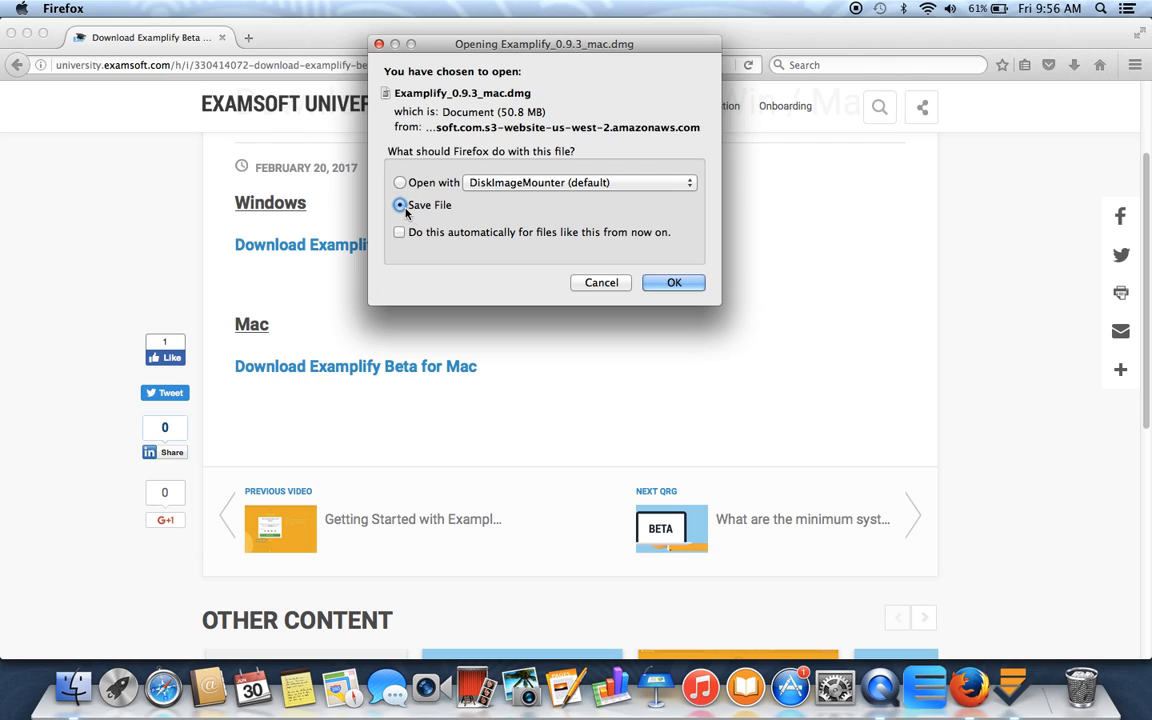
{"action": "mouse_move", "coordinate": [674, 282]}
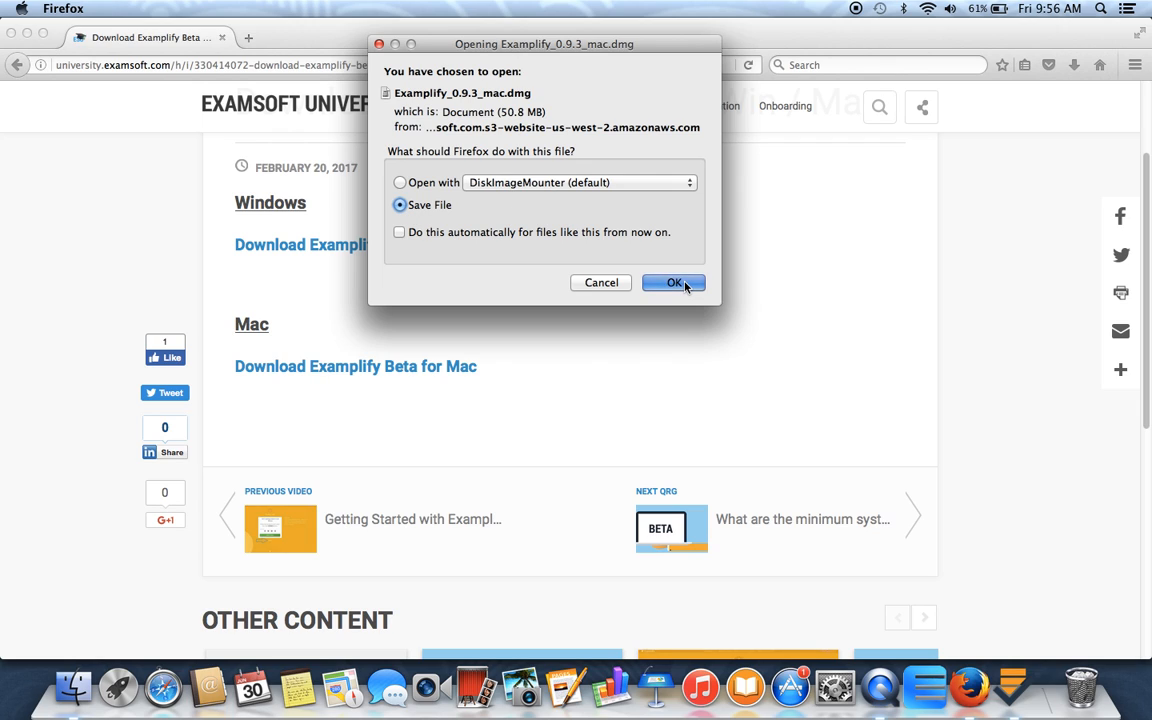
{"action": "left_click", "coordinate": [673, 282]}
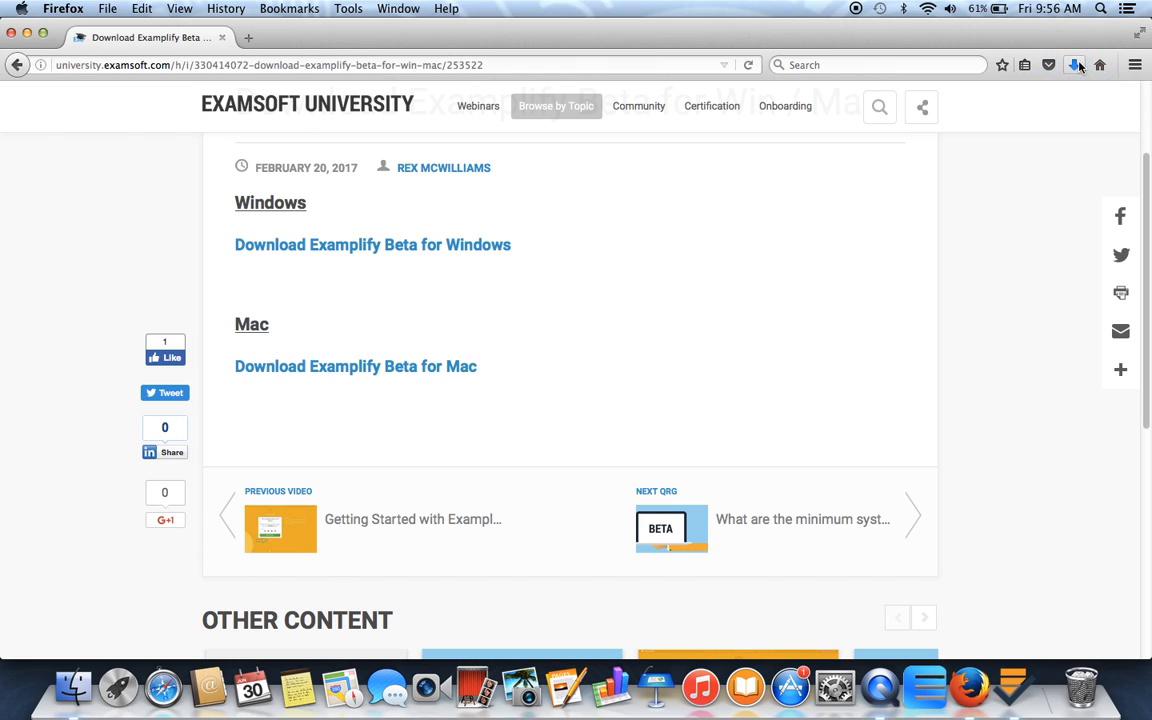
{"action": "left_click", "coordinate": [1075, 65]}
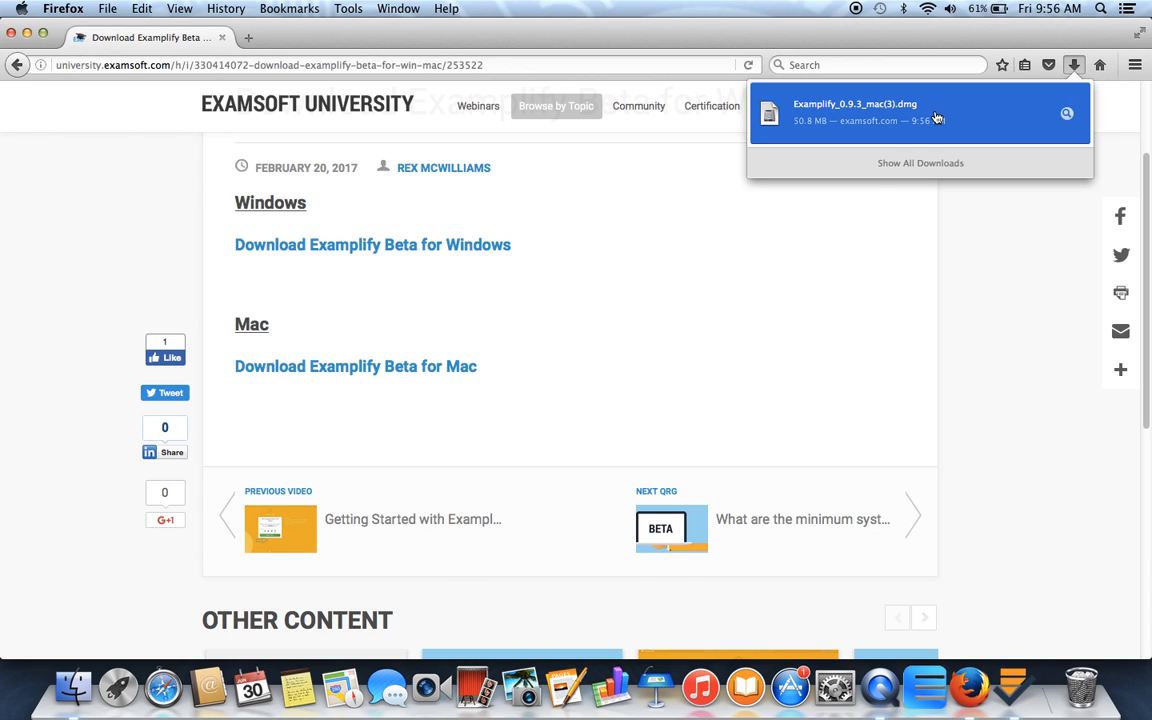
{"action": "mouse_move", "coordinate": [995, 318]}
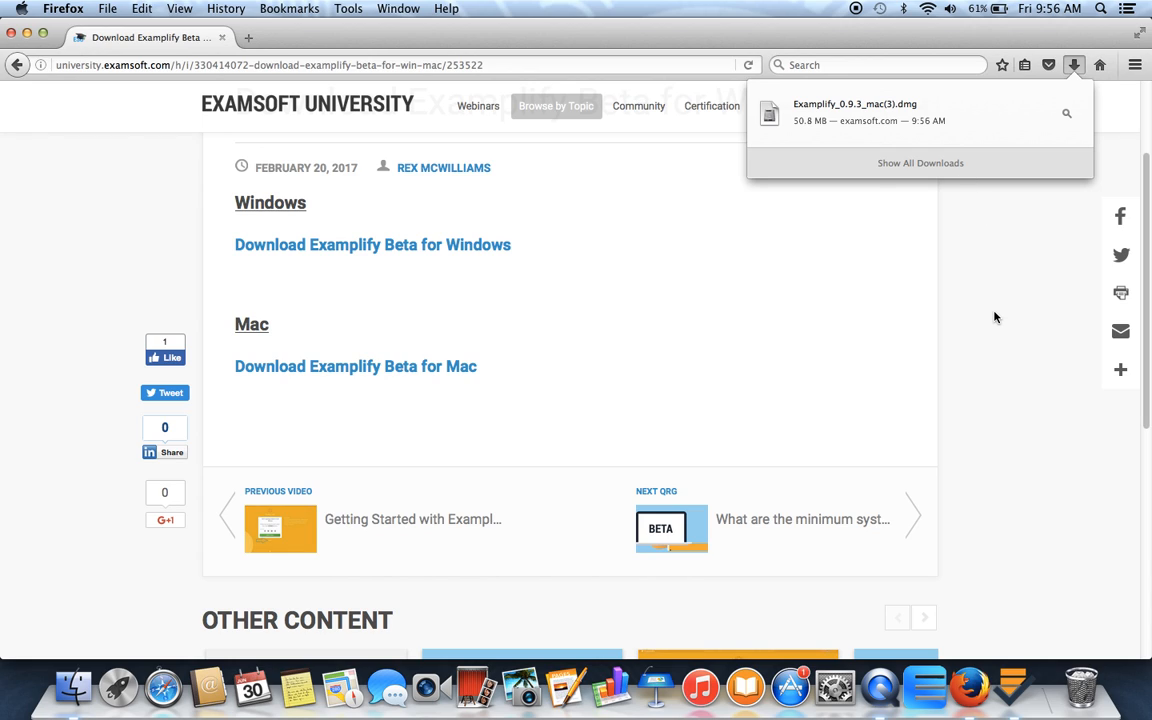
{"action": "mouse_move", "coordinate": [1013, 687]}
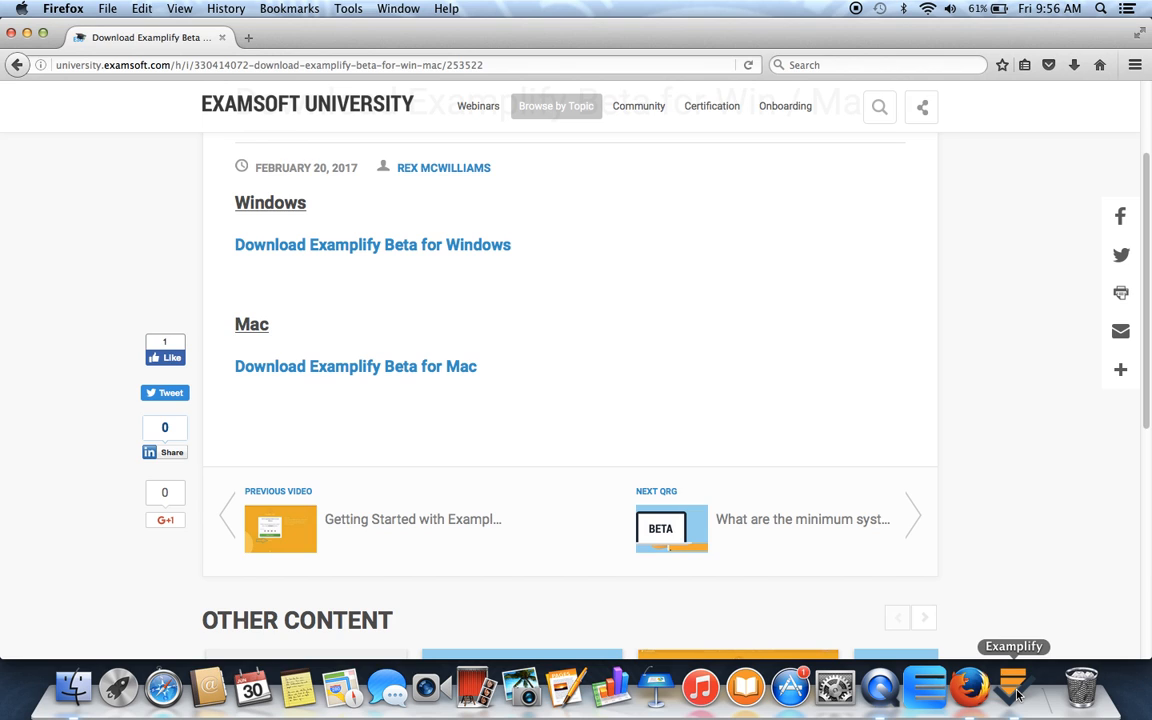
{"action": "left_click", "coordinate": [1013, 687]}
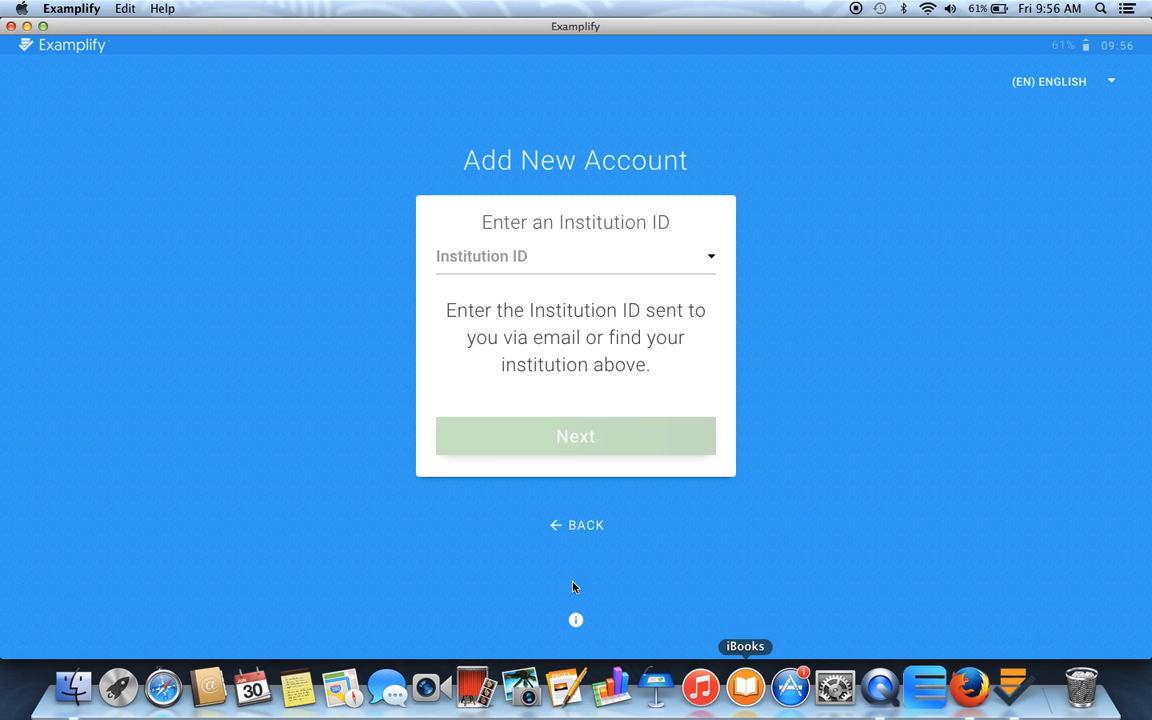
{"action": "mouse_move", "coordinate": [497, 262]}
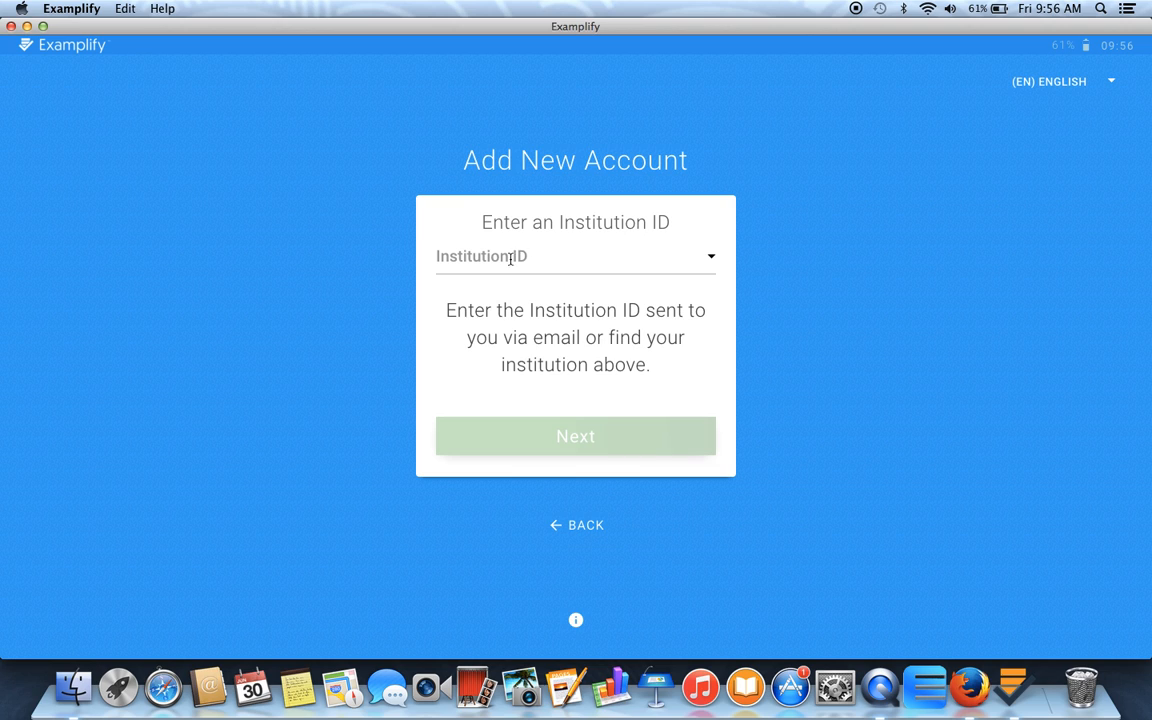
{"action": "mouse_move", "coordinate": [495, 262]}
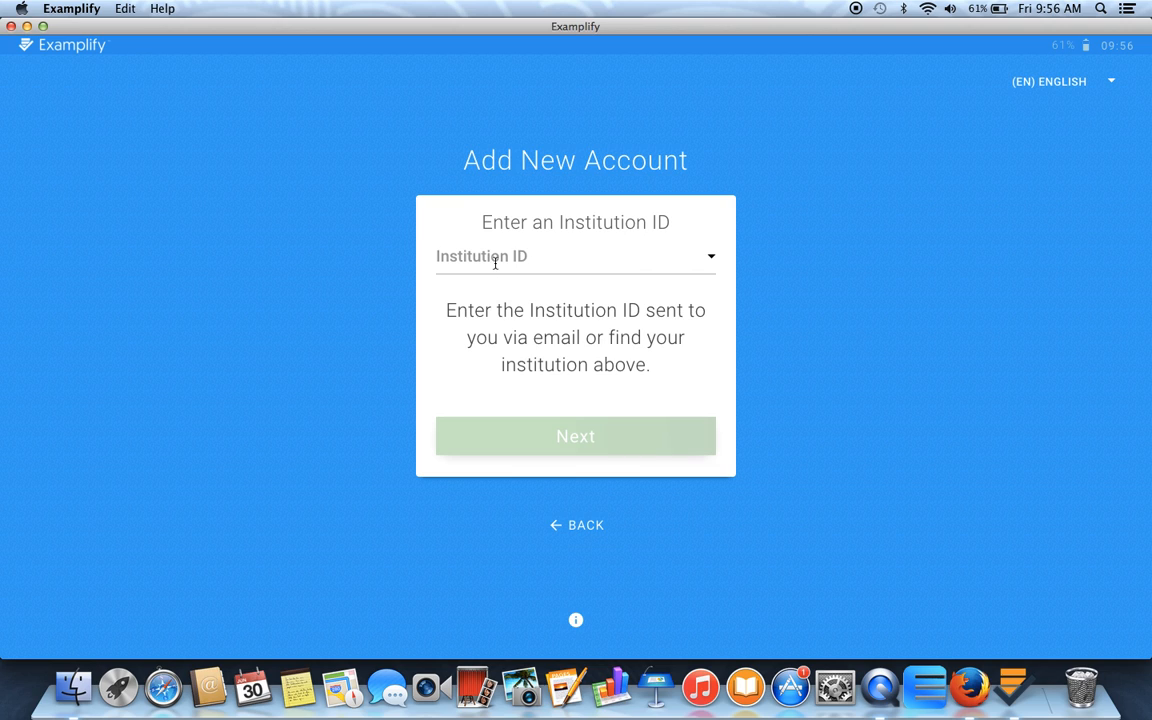
Step: Enter 'tuftsdental' as the institution ID, matching Tufts University School of Dental Medicine
{"action": "type", "text": "t"}
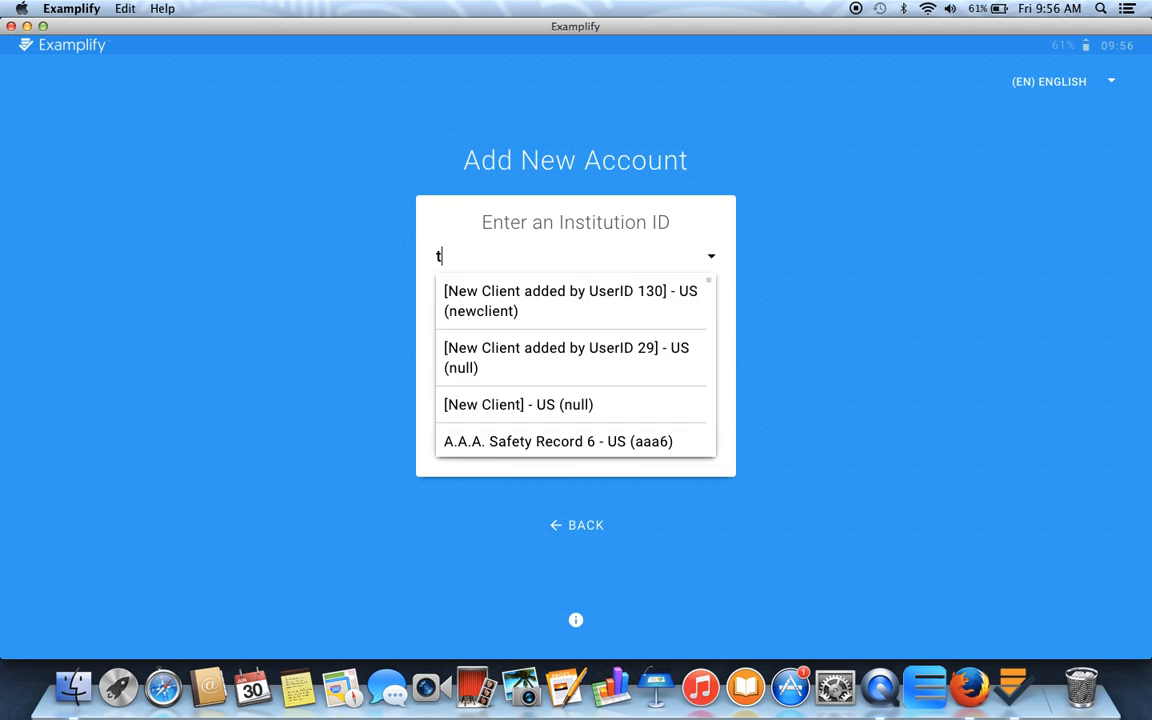
{"action": "type", "text": "uftsdental"}
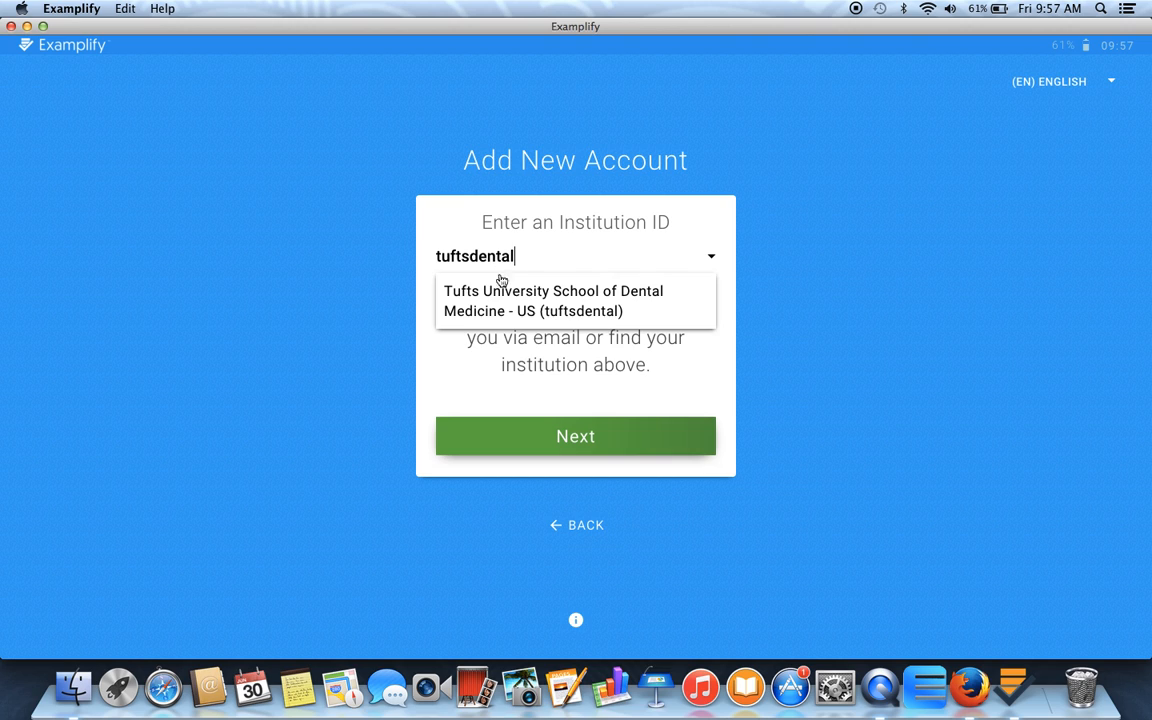
{"action": "mouse_move", "coordinate": [551, 316]}
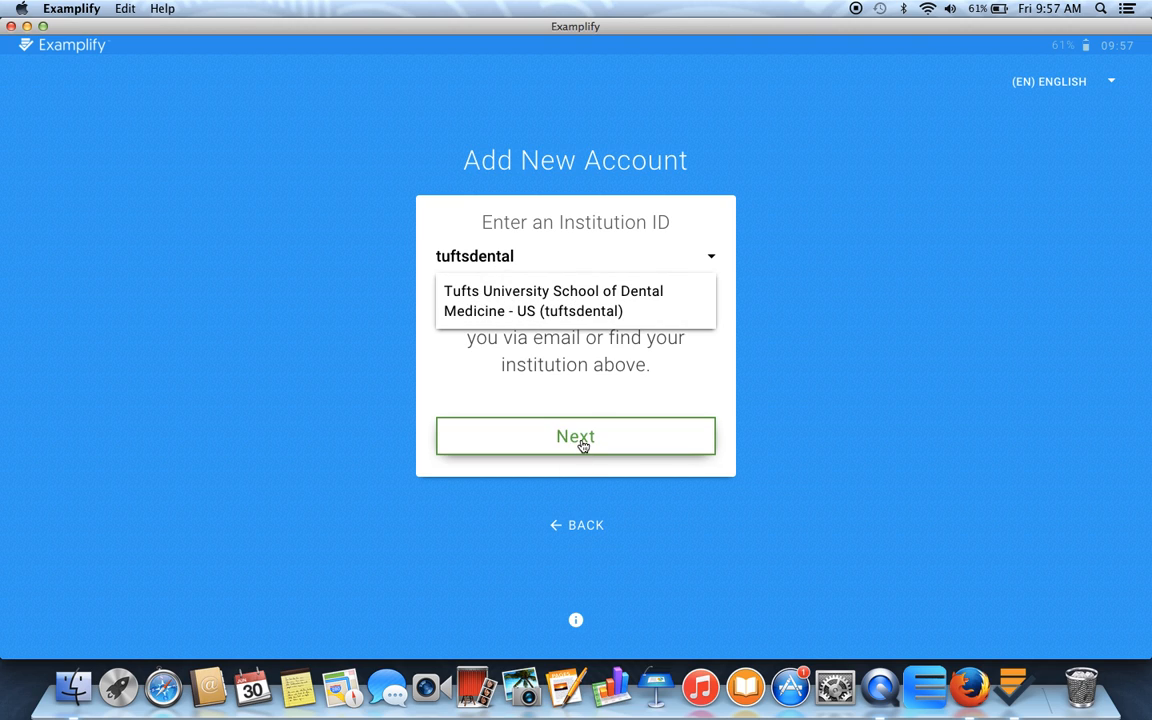
Step: Continue with the Tufts dental institution and sign in as user 'stest02' with its password
{"action": "left_click", "coordinate": [575, 436]}
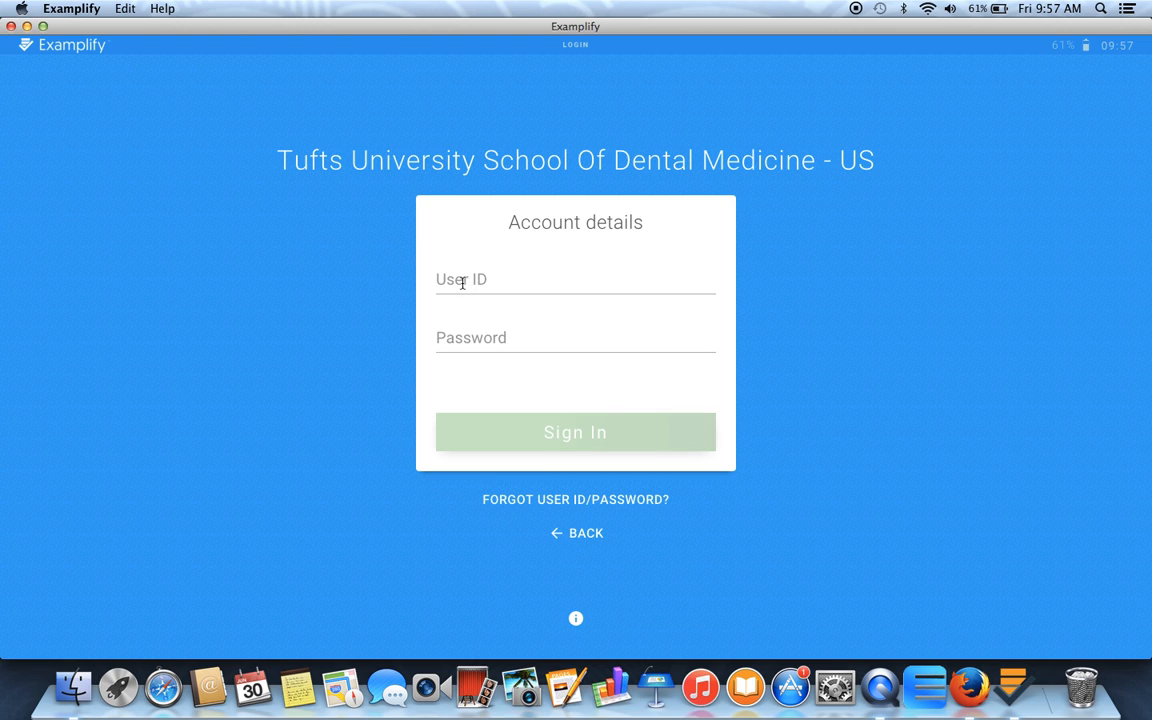
{"action": "type", "text": "s"}
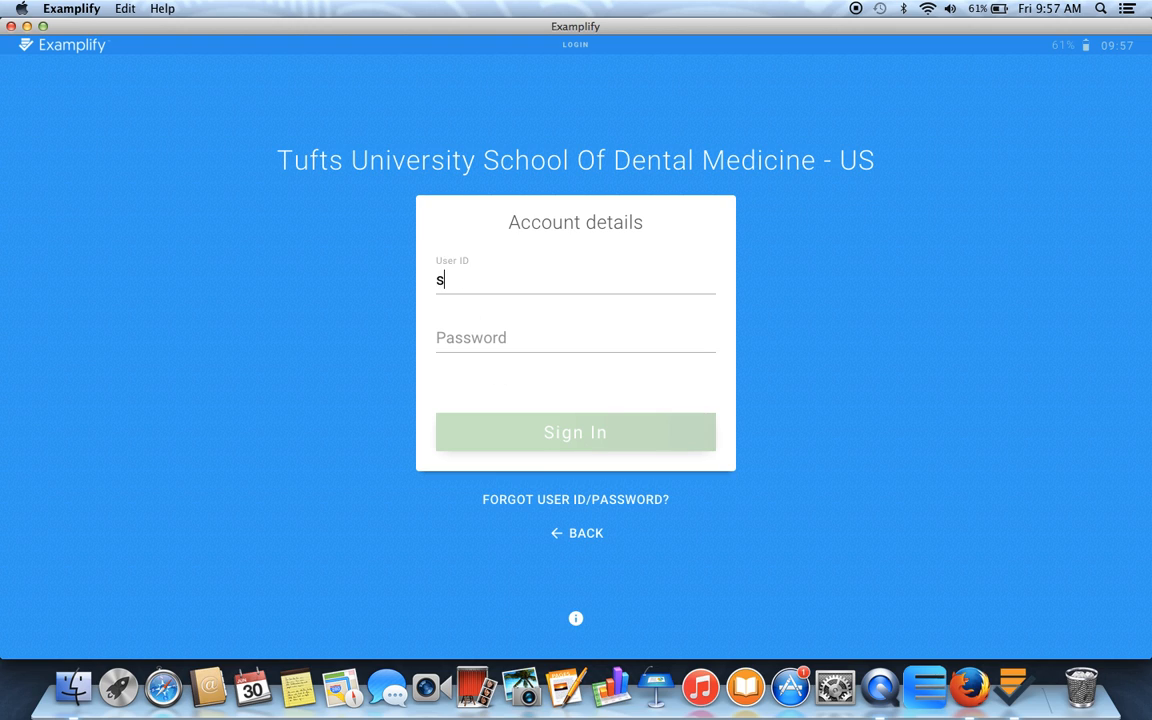
{"action": "type", "text": "tes"}
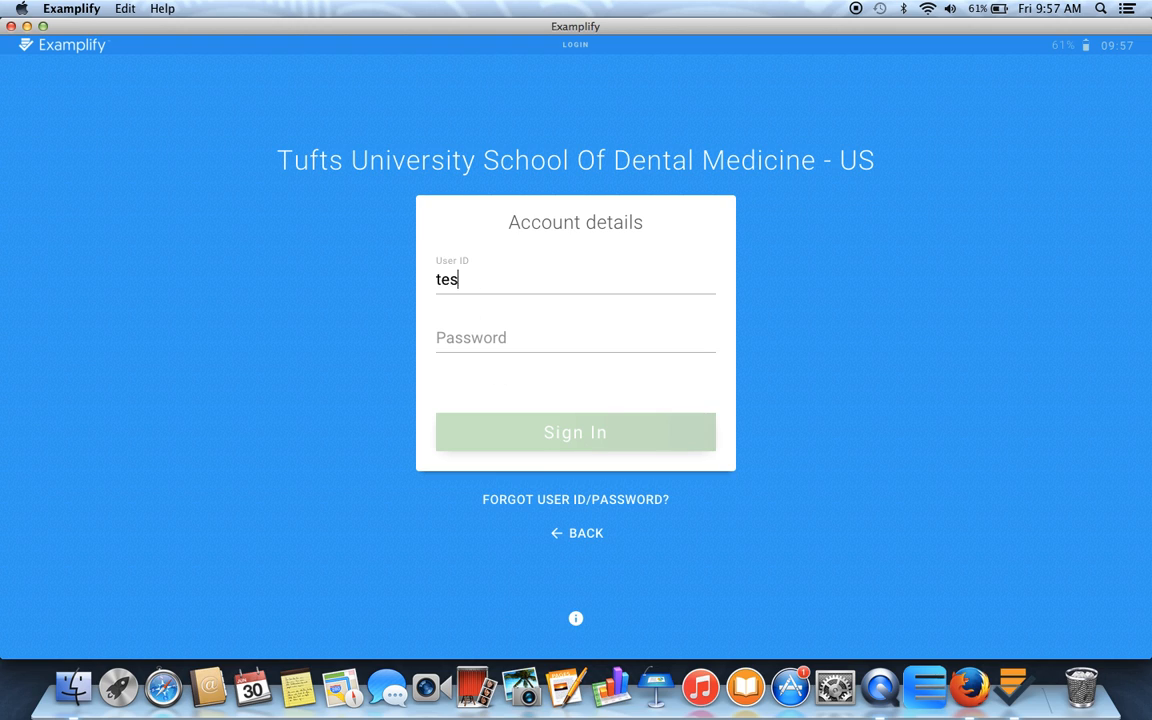
{"action": "type", "text": "t02"}
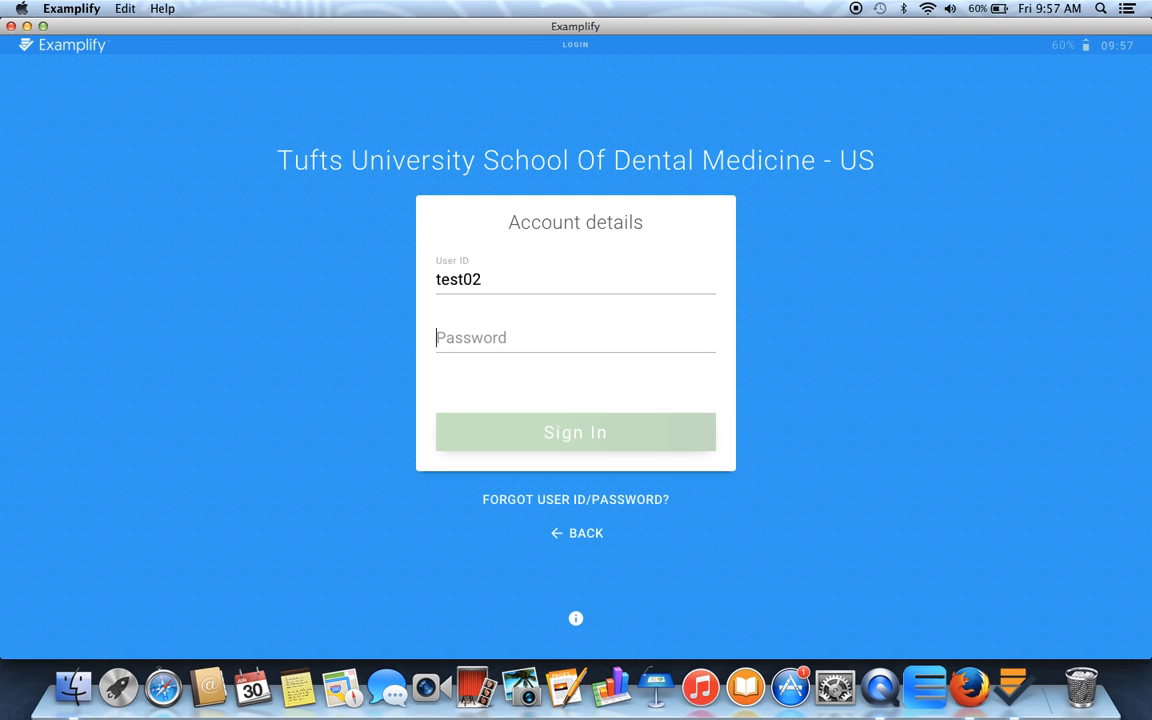
{"action": "type", "text": "*****s"}
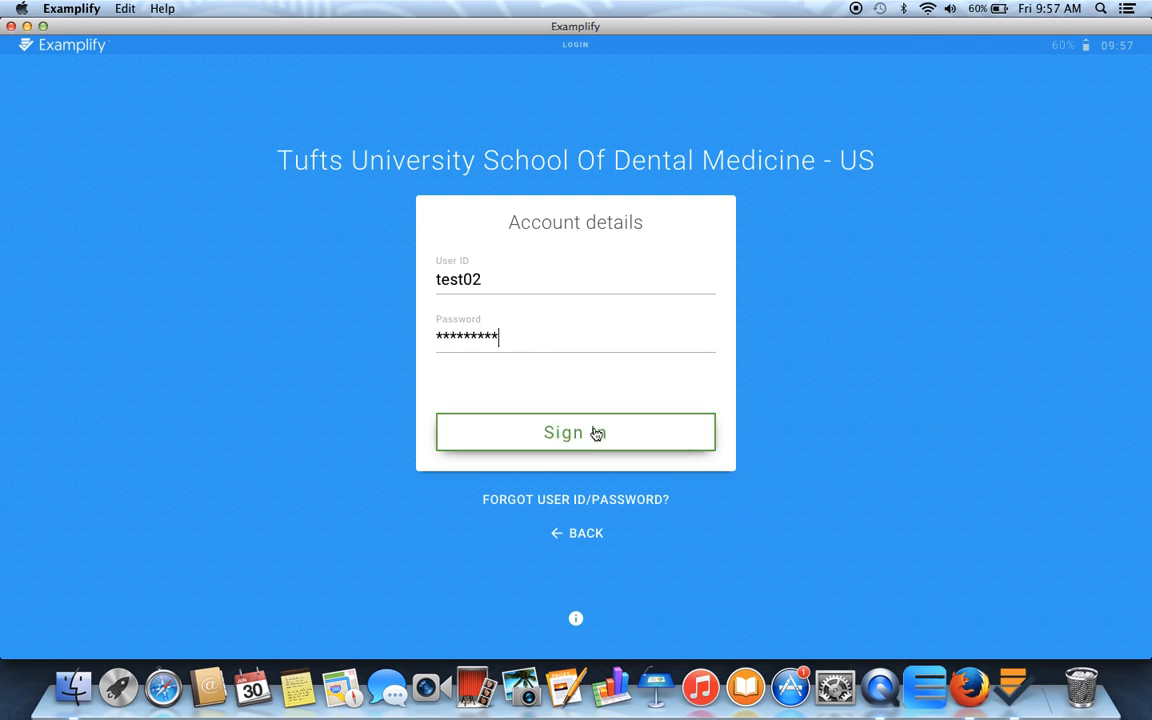
{"action": "left_click", "coordinate": [575, 432]}
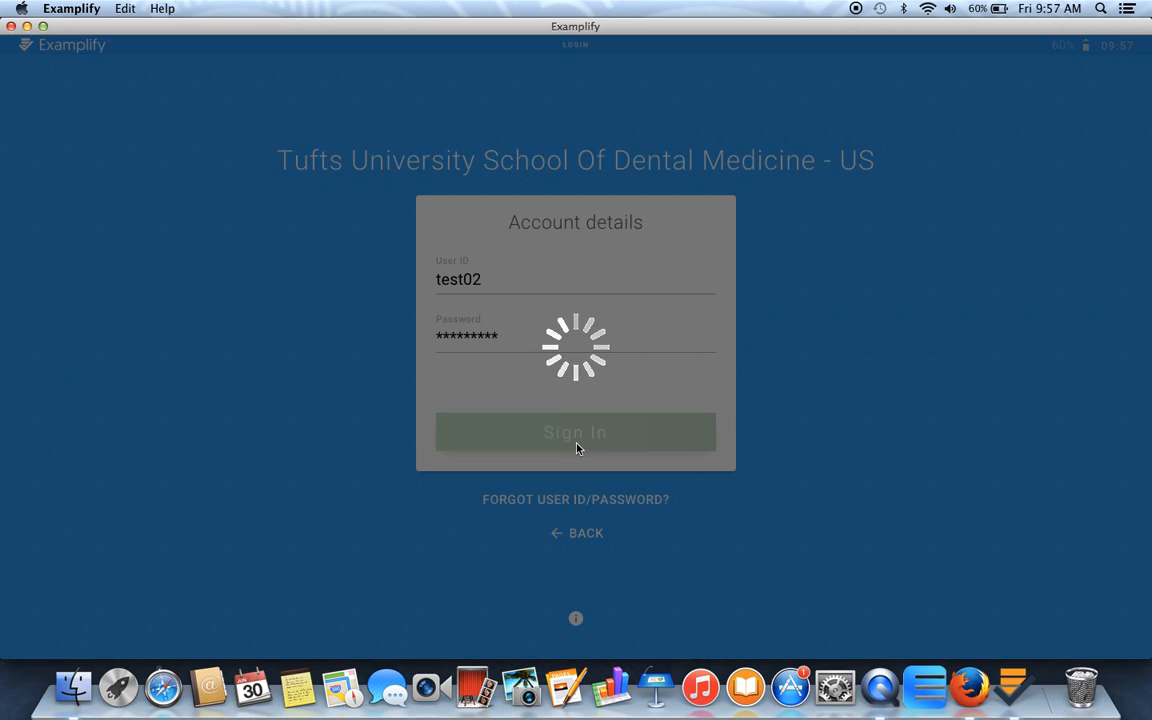
{"action": "left_click", "coordinate": [575, 432]}
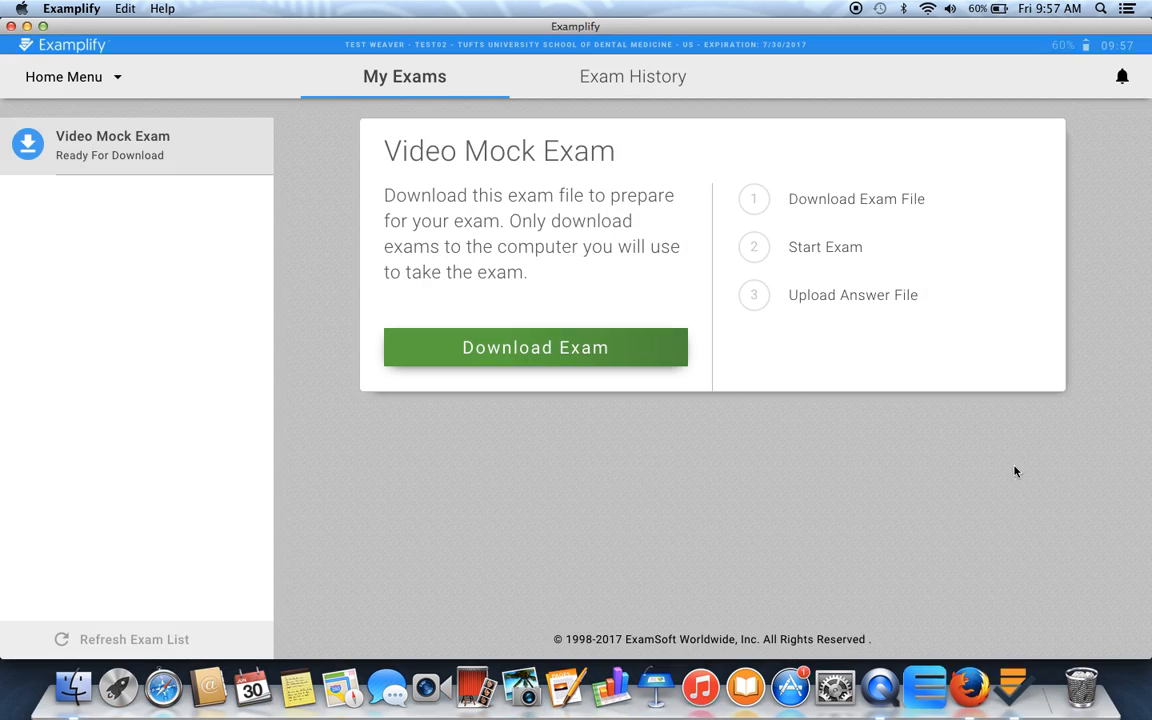
{"action": "mouse_move", "coordinate": [186, 425]}
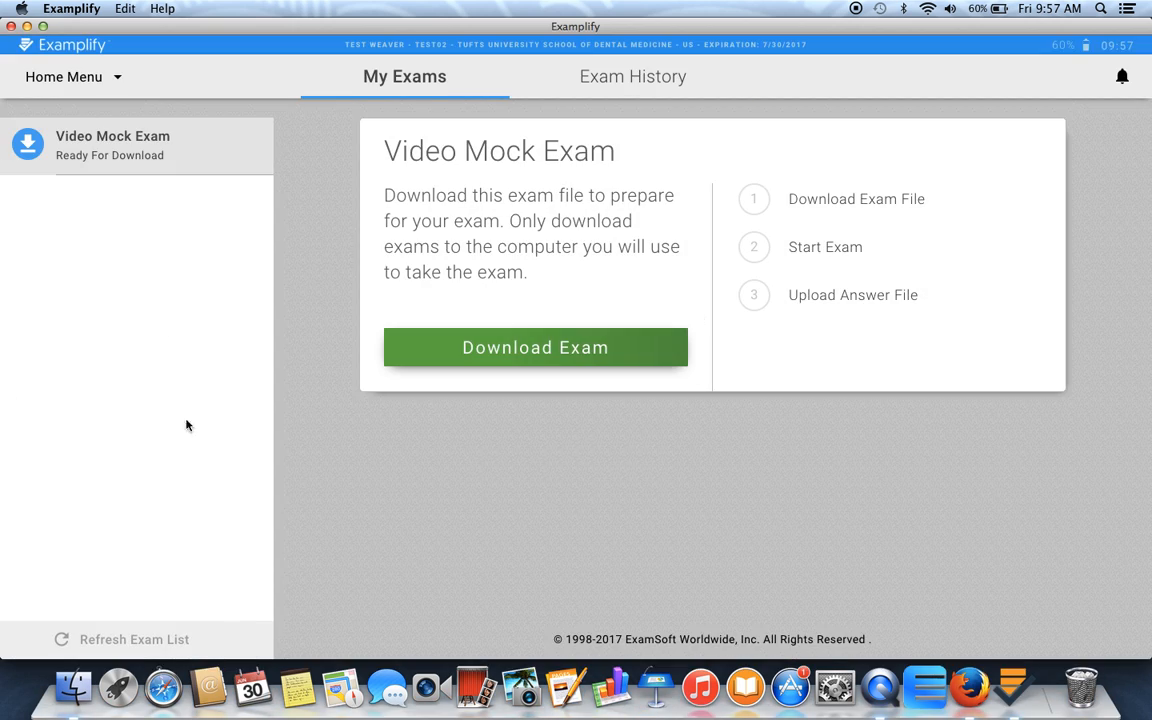
{"action": "mouse_move", "coordinate": [123, 150]}
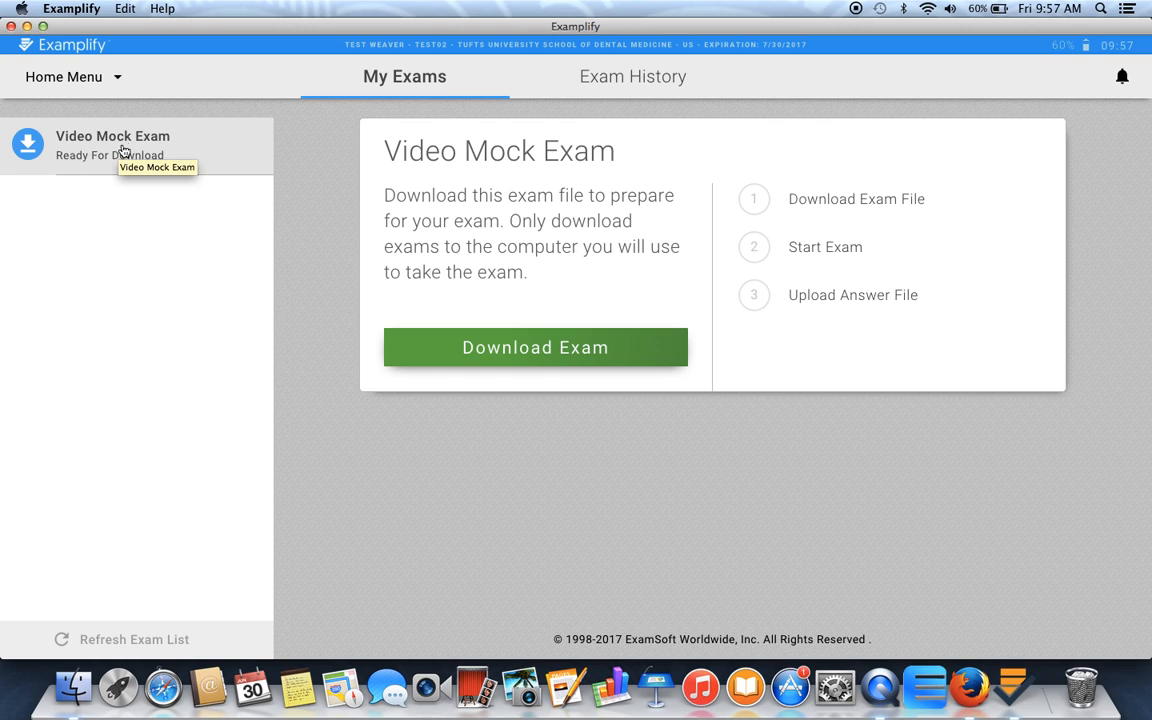
{"action": "mouse_move", "coordinate": [178, 262]}
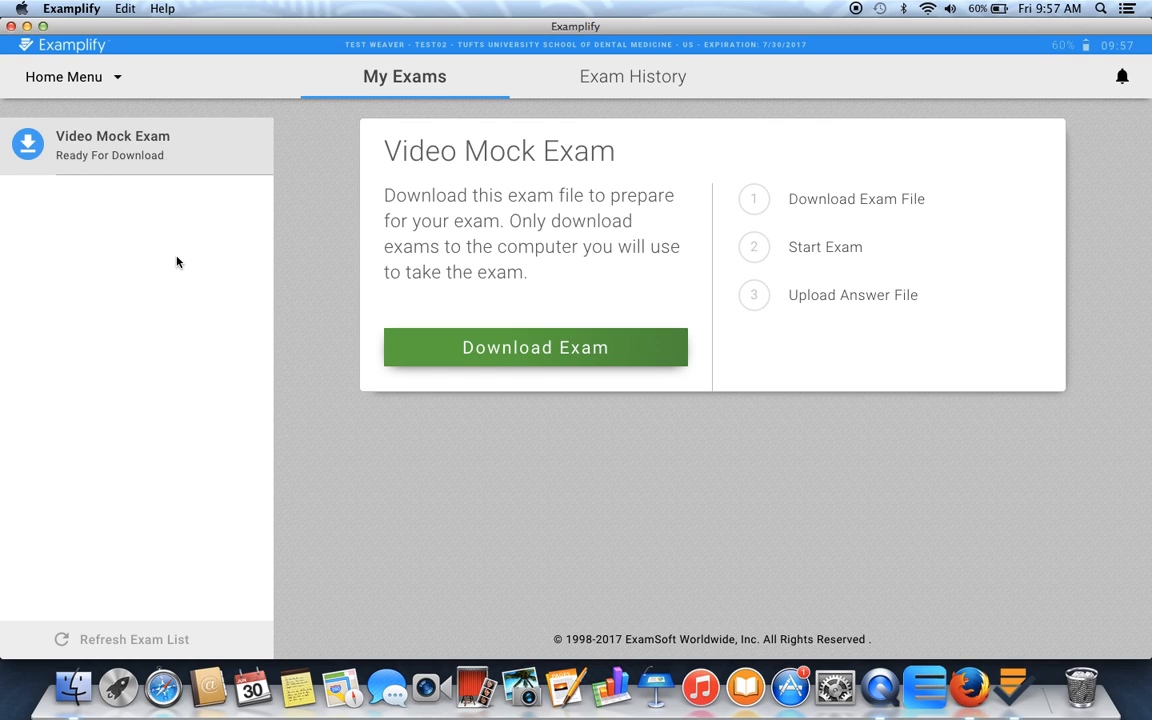
{"action": "mouse_move", "coordinate": [30, 152]}
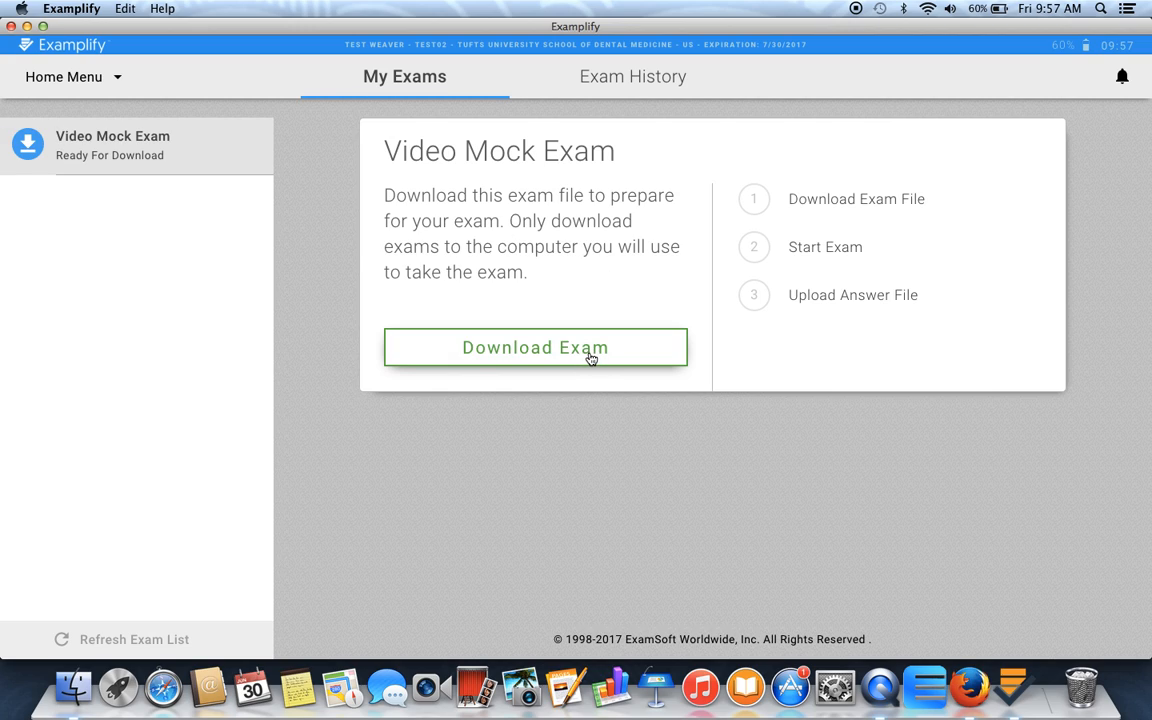
Step: Download the Video Mock Exam file from its exam card
{"action": "left_click", "coordinate": [535, 347]}
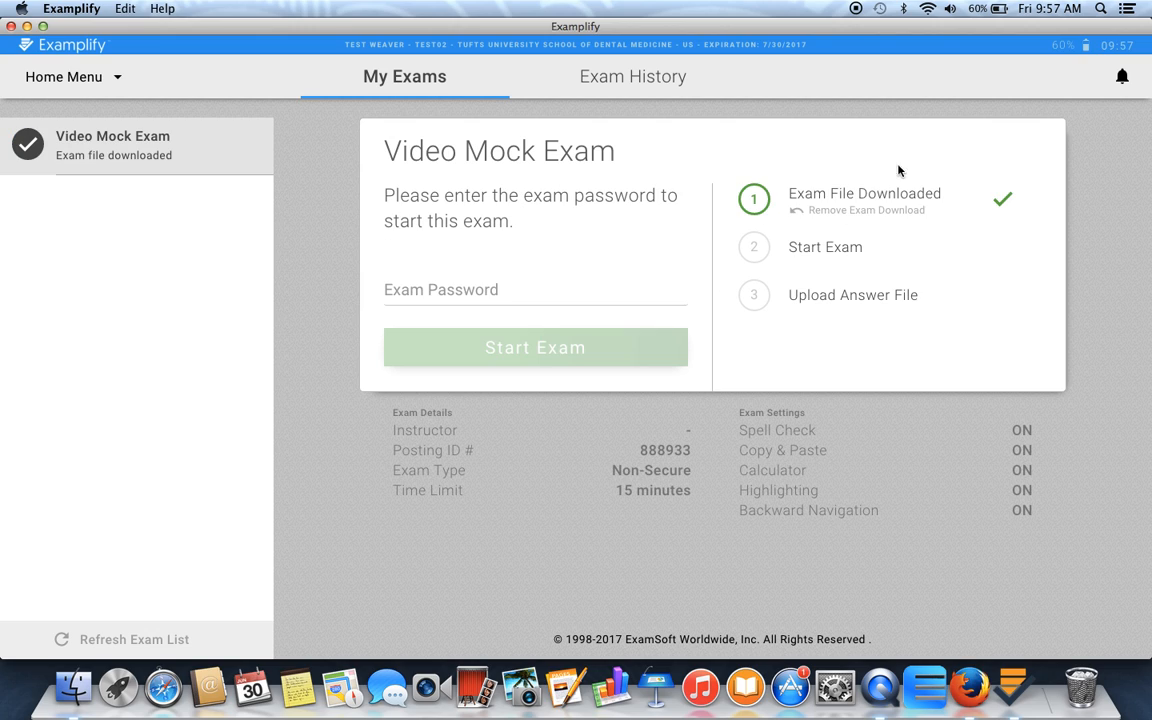
{"action": "mouse_move", "coordinate": [795, 201]}
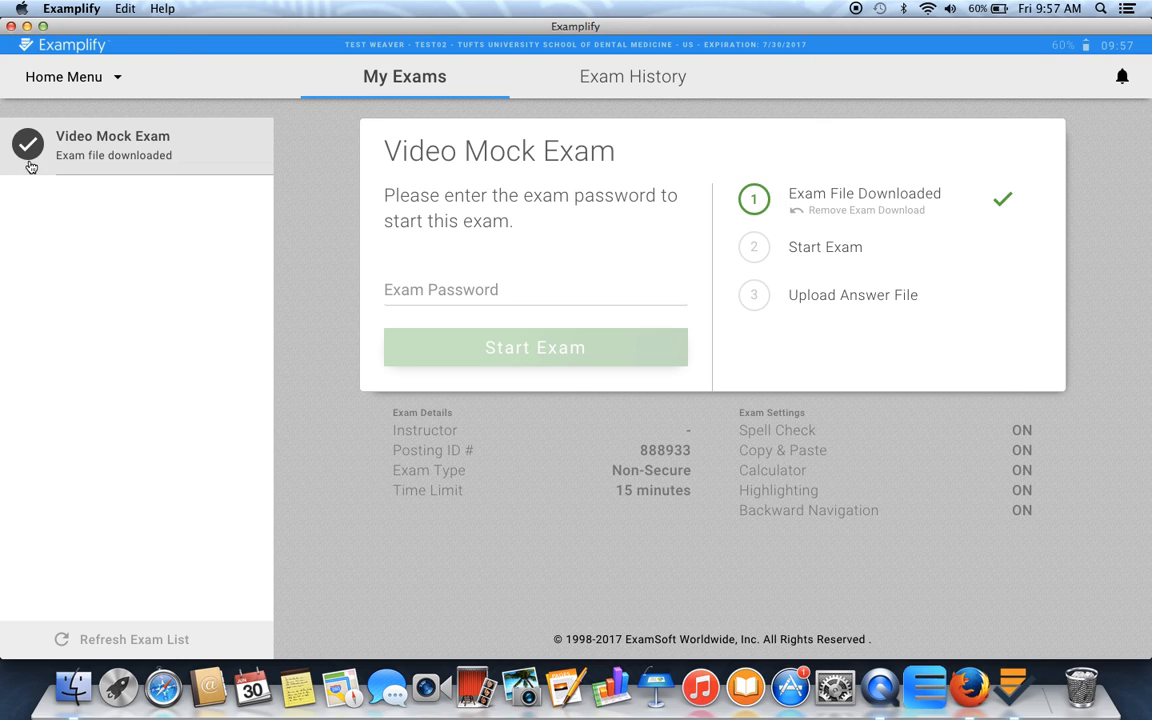
{"action": "mouse_move", "coordinate": [179, 370]}
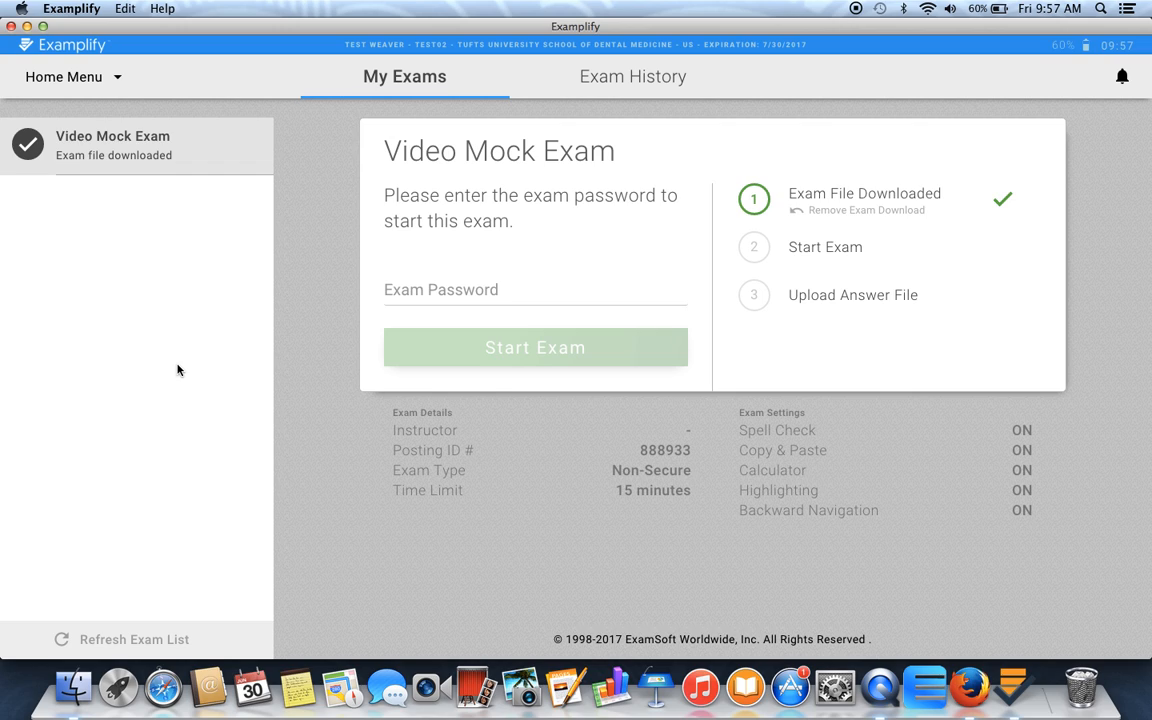
{"action": "mouse_move", "coordinate": [343, 316]}
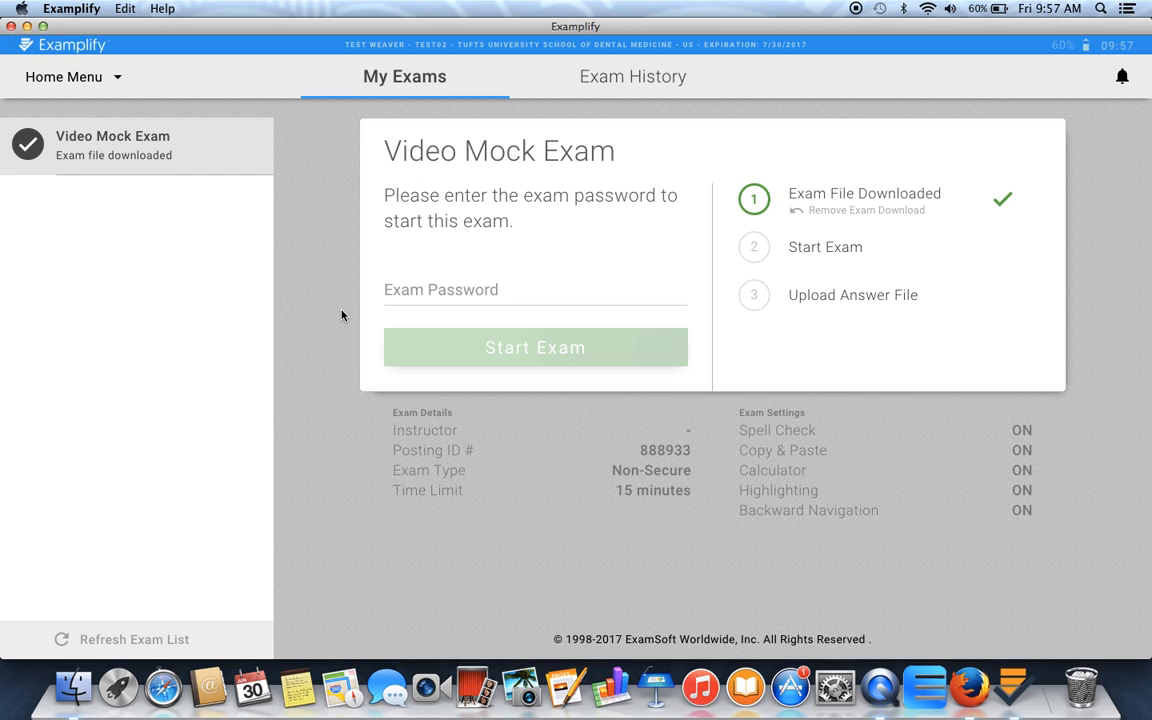